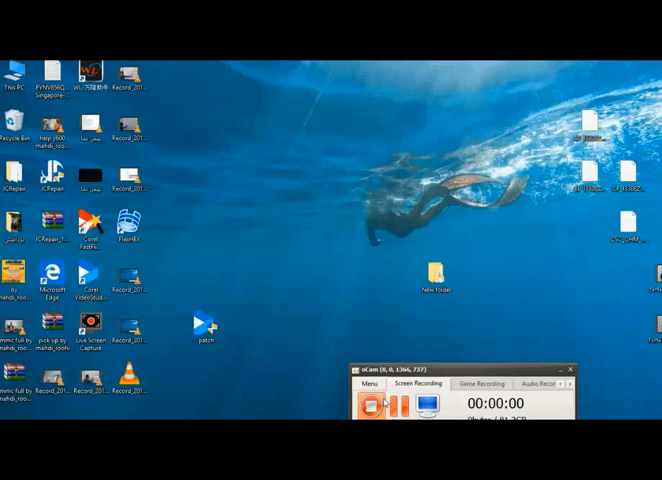
mouse_move(127, 227)
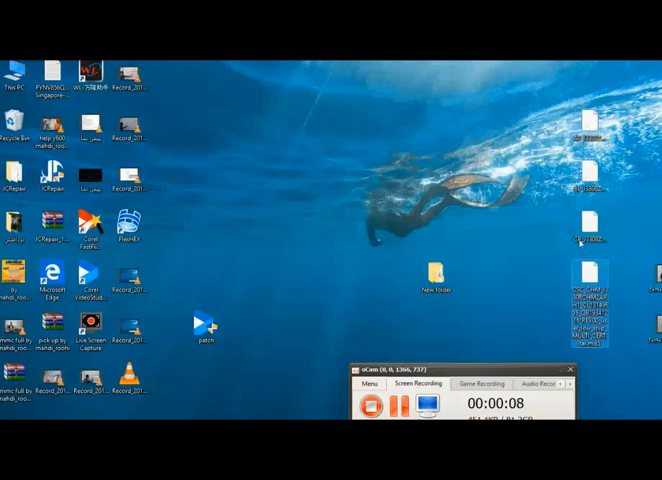
Extract system.img.ext4, boot.img and recovery.img from the AP archive to the desktop
right_click(590, 130)
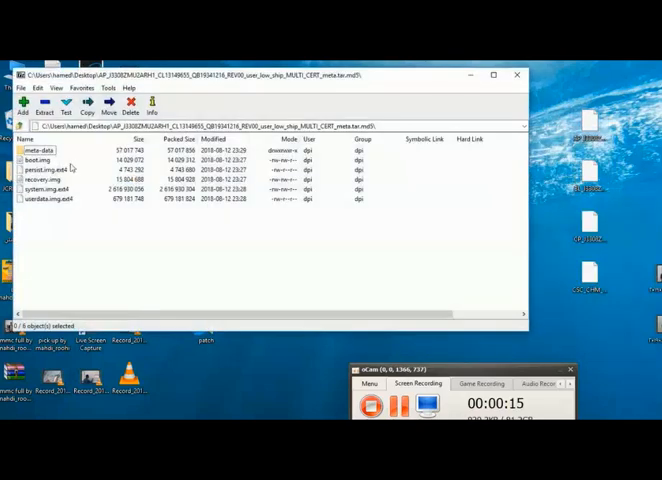
left_click(45, 189)
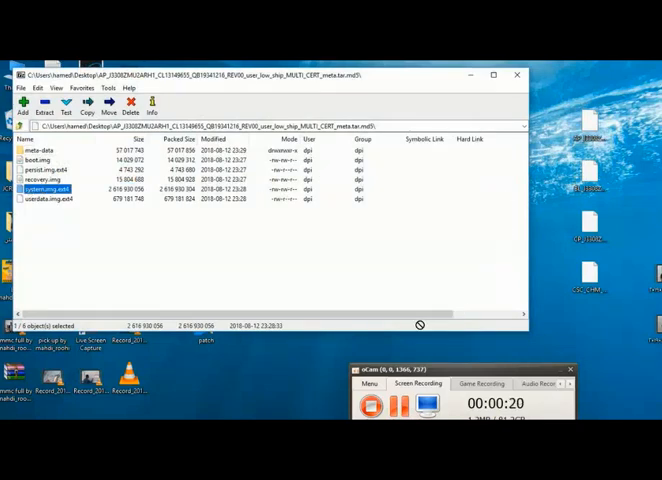
left_click(43, 105)
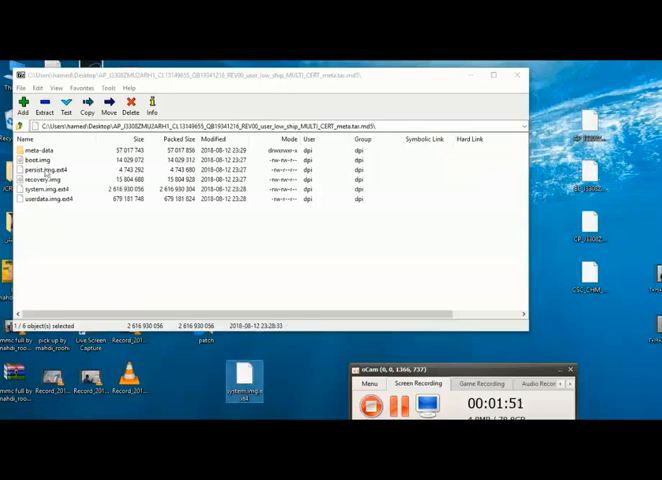
left_click(45, 160)
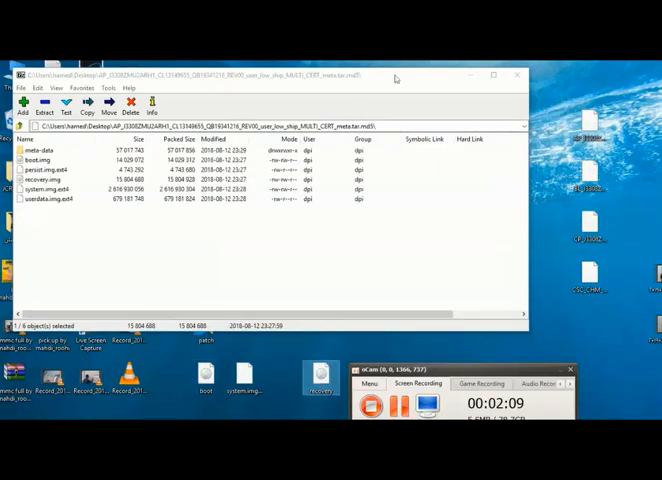
left_click(517, 75)
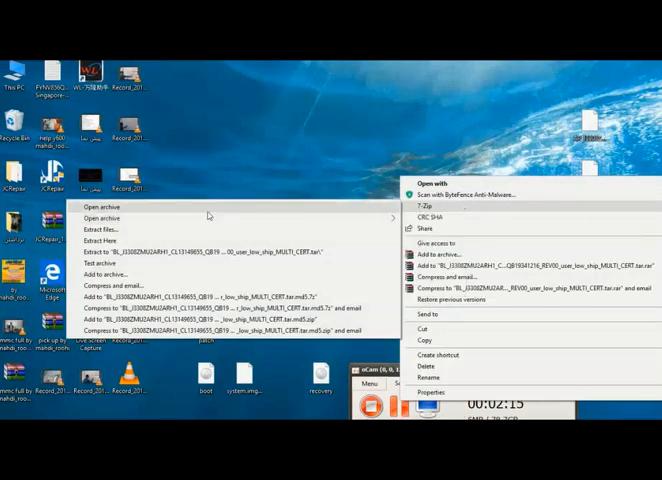
Open the BL firmware archive and copy aboot.mbn to the desktop
left_click(96, 207)
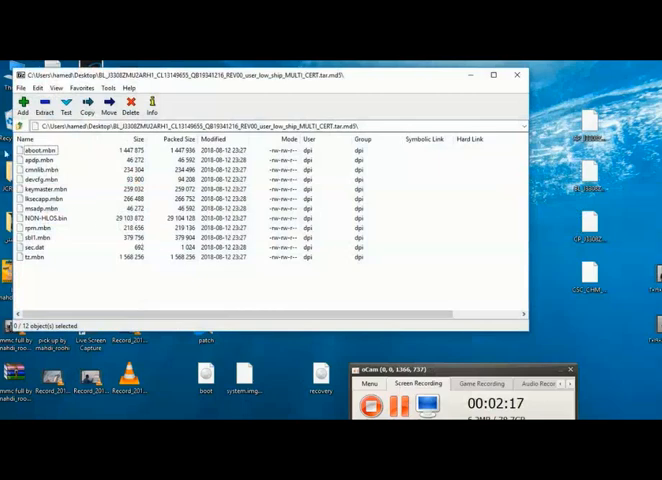
left_click(40, 149)
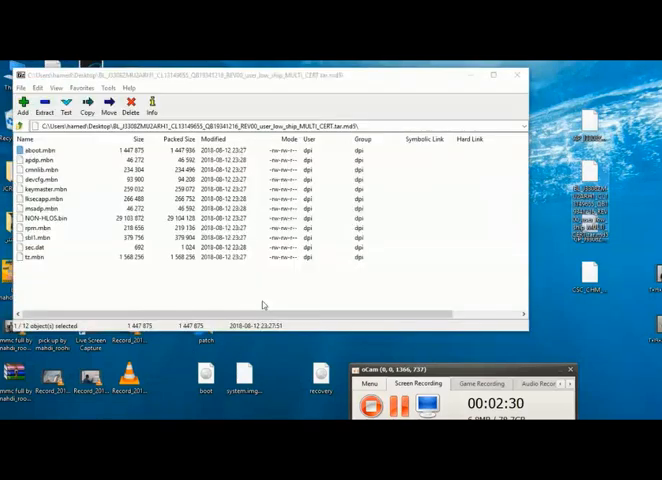
mouse_move(620, 391)
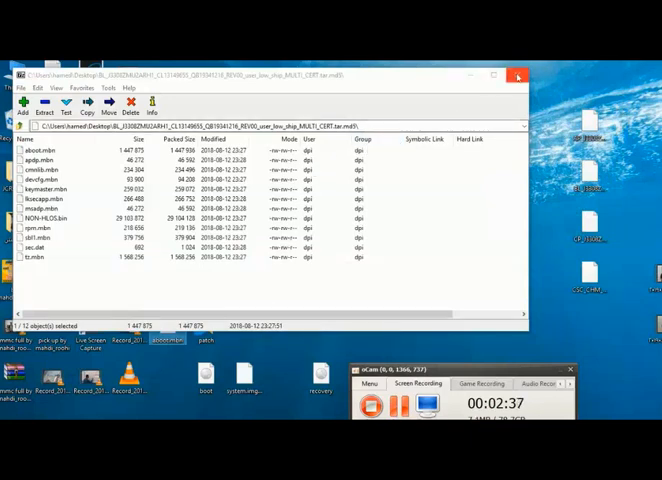
left_click(518, 75)
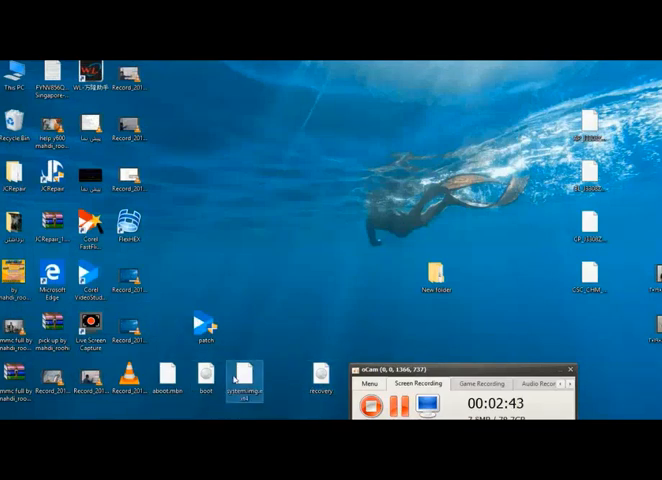
mouse_move(243, 393)
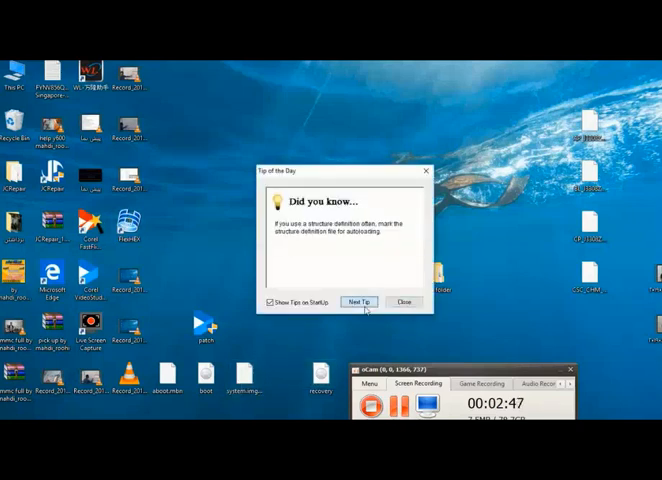
Dismiss FlexHEX's Tip of the Day and load system.img.ext4
left_click(404, 302)
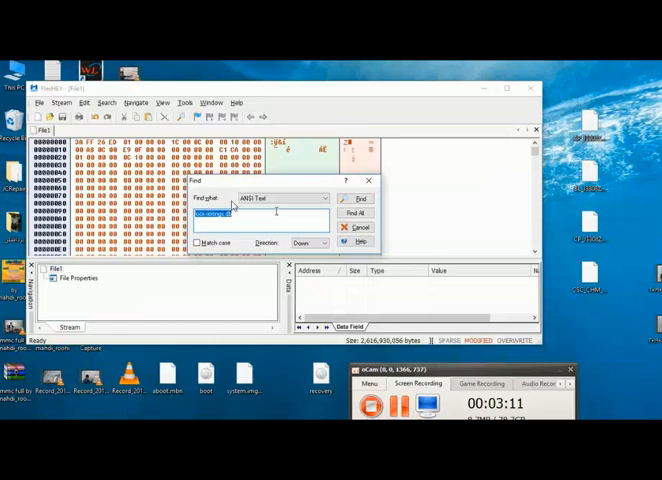
mouse_move(265, 208)
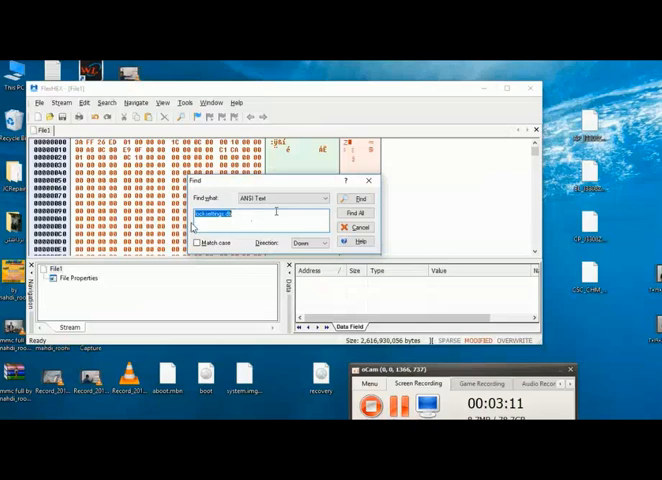
mouse_move(405, 243)
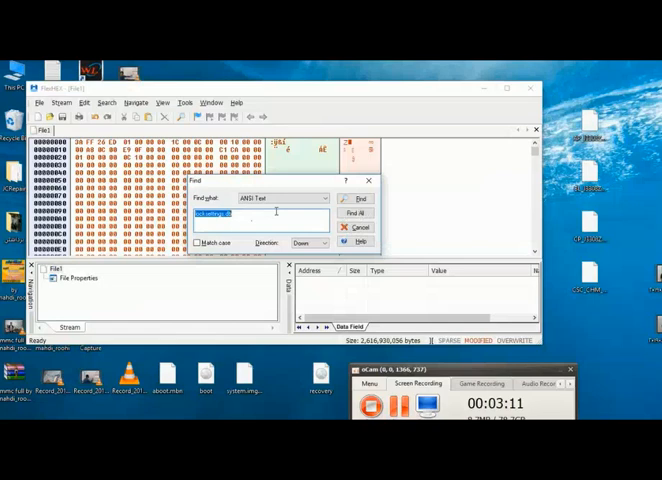
Search system.img.ext4 for further 'locksettings.db' matches, waiting through the unresponsive search
left_click(323, 198)
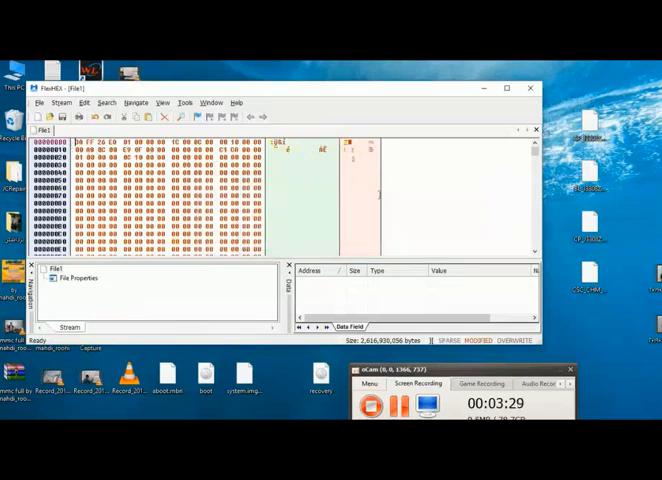
left_click(106, 102)
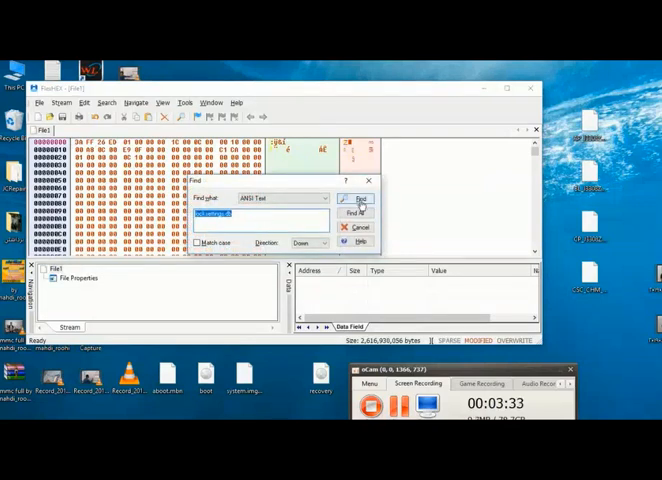
left_click(357, 199)
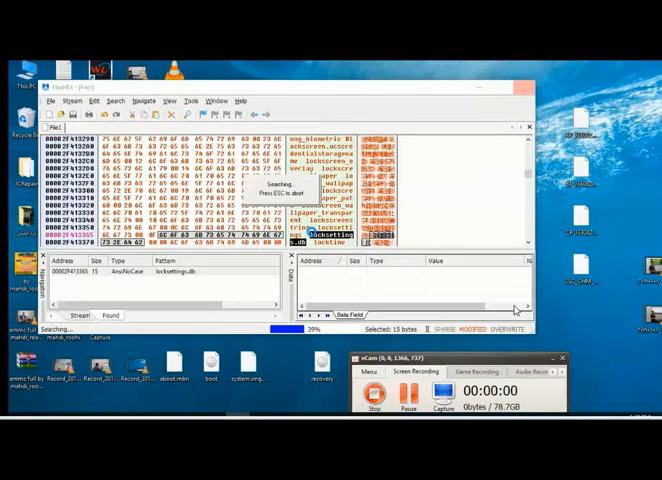
mouse_move(441, 301)
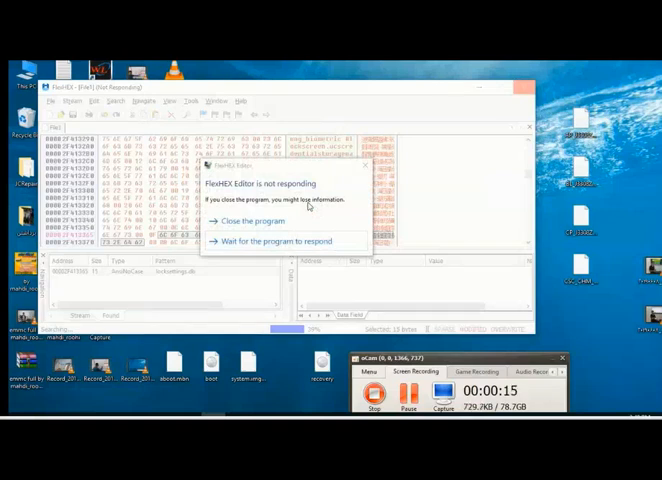
left_click(277, 241)
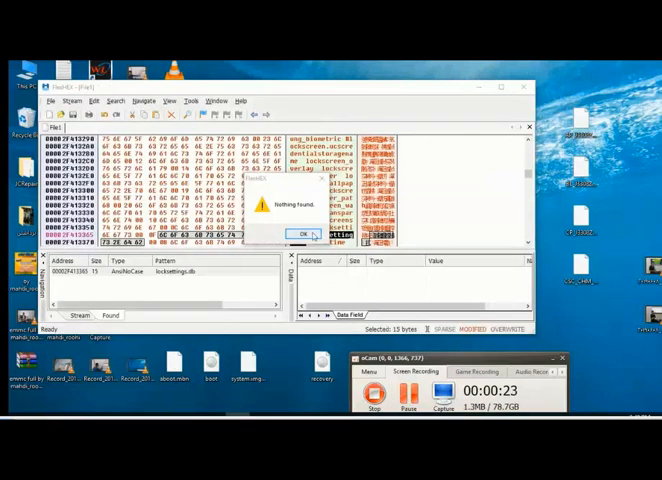
Dismiss 'Nothing found' and overwrite the locksettings.db bytes with 2E dots
left_click(292, 234)
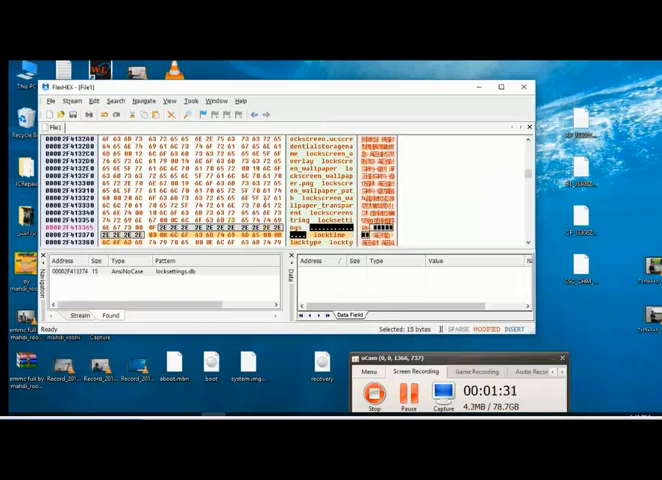
mouse_move(282, 379)
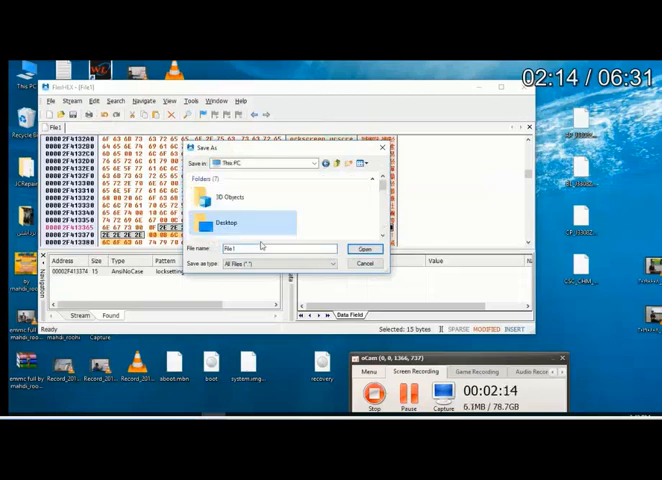
Choose Desktop as the Save As location and save the image as File1
left_click(366, 248)
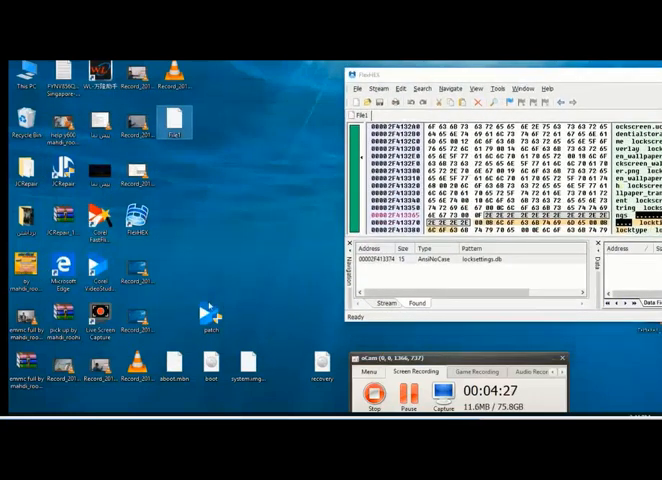
Copy the original system.img.ext4 name and review File1's 2.43 GB properties
left_click(247, 363)
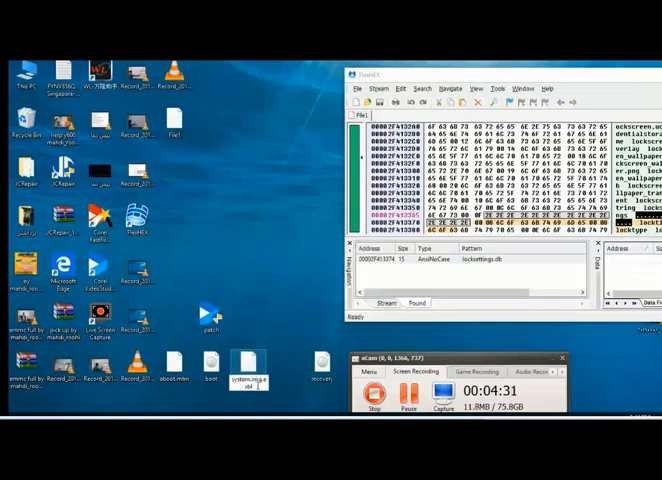
left_click(243, 363)
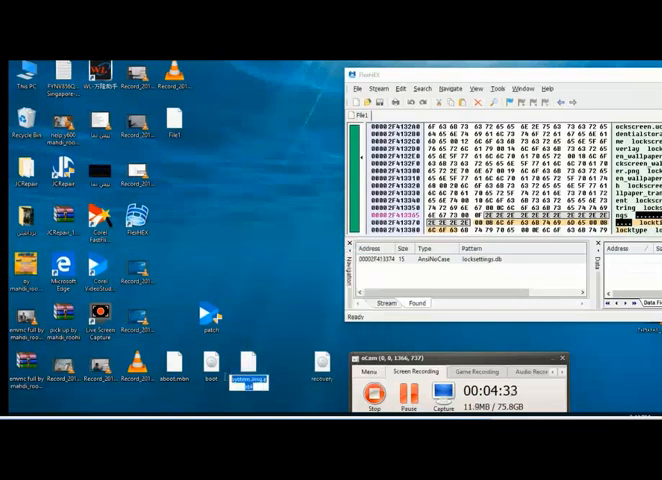
right_click(246, 380)
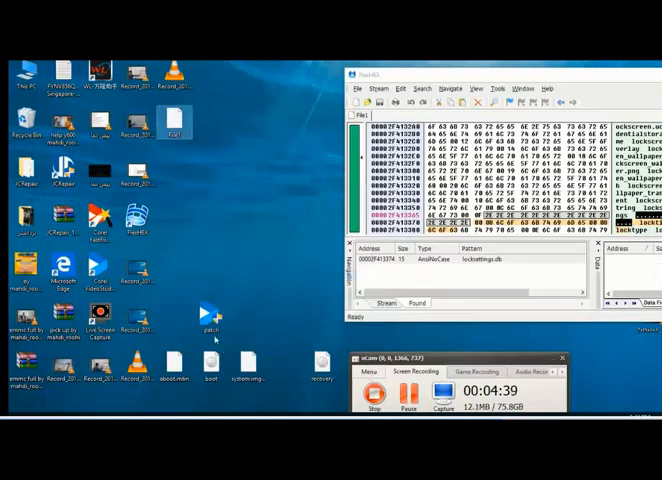
right_click(173, 122)
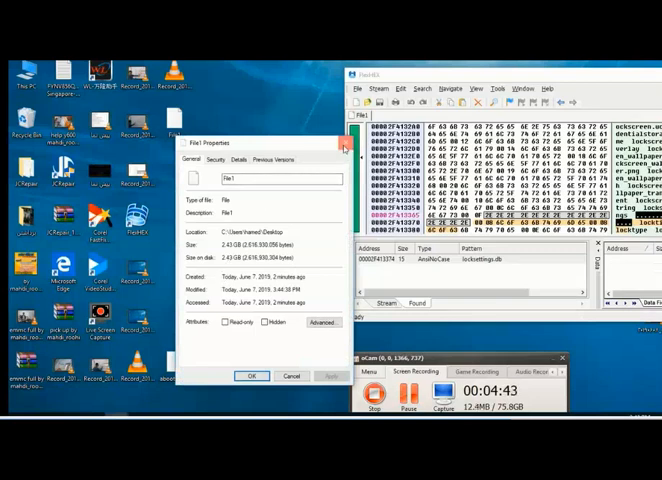
left_click(251, 376)
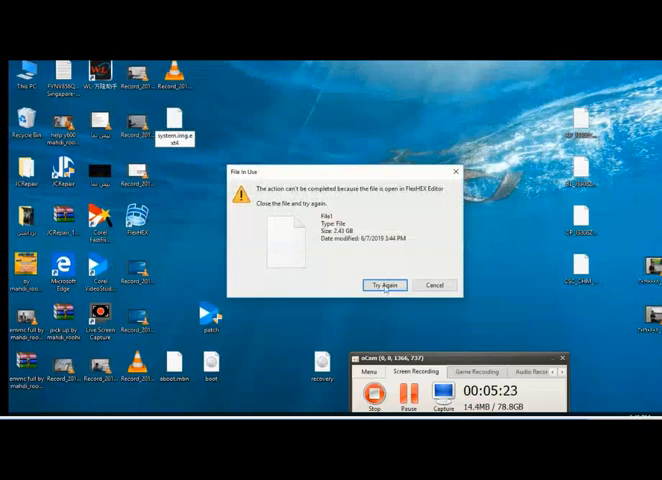
Finish renaming File1 to system.img.ext4 and confirm it is a 2.43 GB EXT4 file
left_click(434, 285)
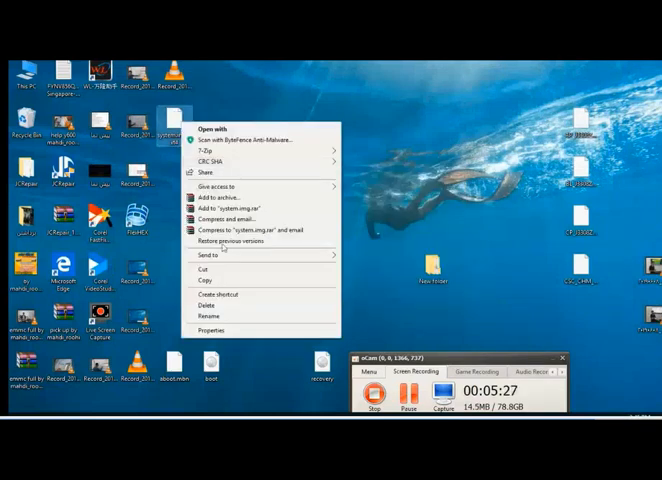
left_click(212, 330)
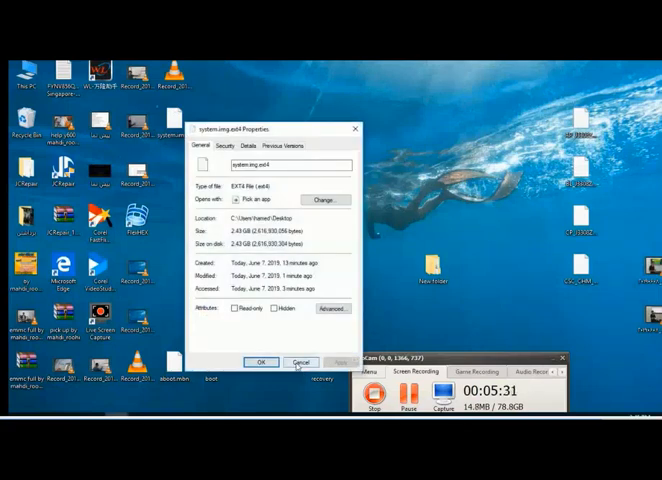
left_click(302, 361)
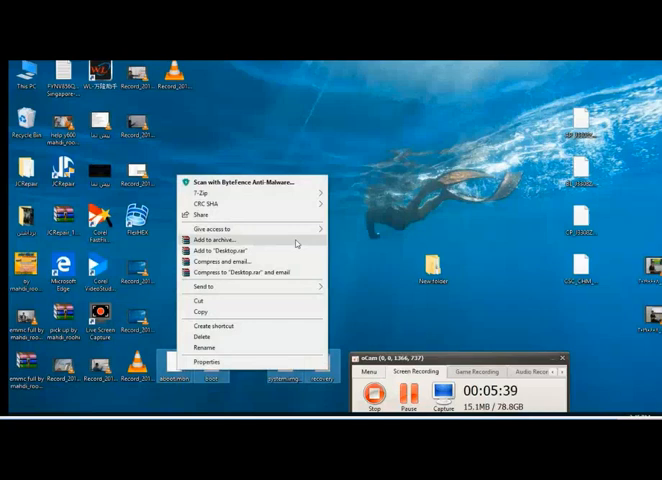
mouse_move(200, 191)
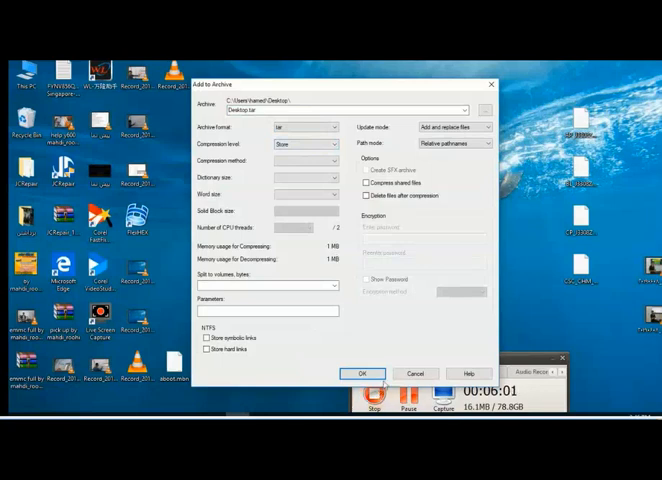
Create Desktop.tar with tar format and Store compression from the four firmware files
left_click(362, 373)
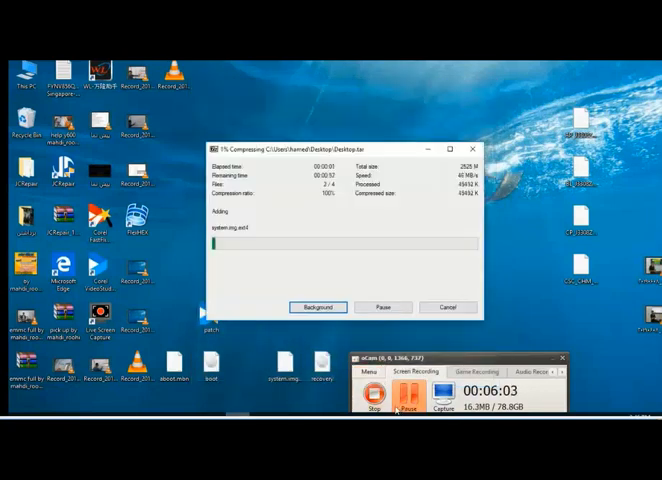